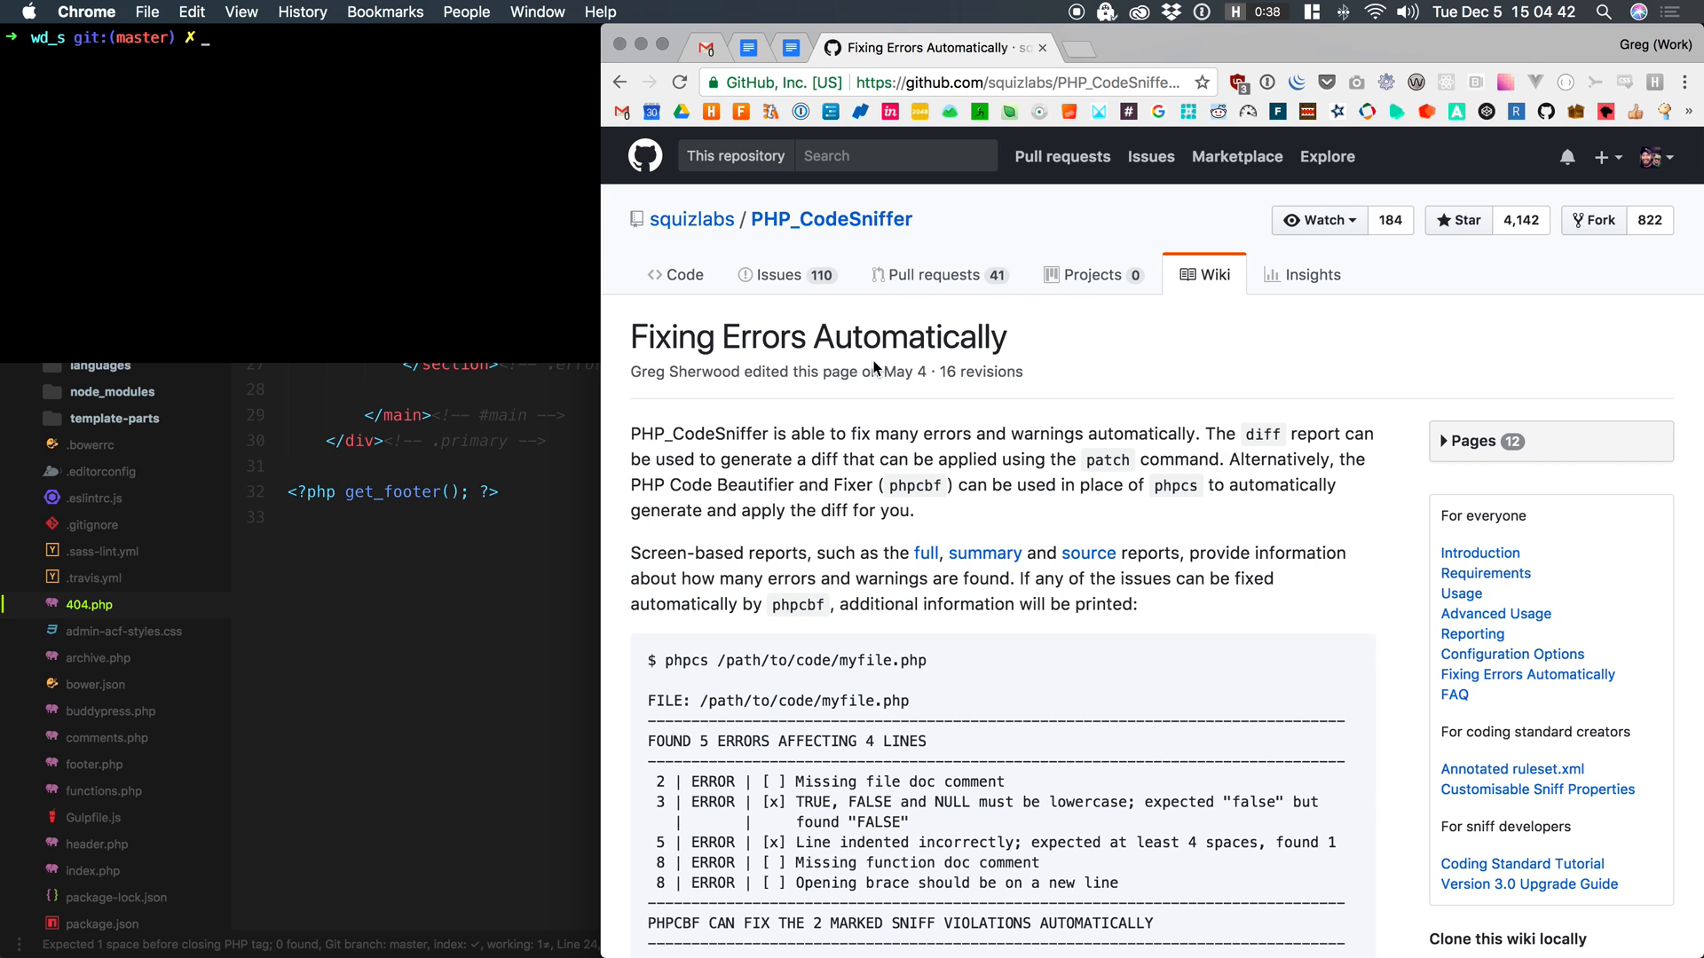
Scroll the 'Fixing Errors Automatically' wiki page down to the phpcbf usage section, then return to iTerm2.
{"action": "scroll", "scroll_direction": "down", "scroll_amount": 3}
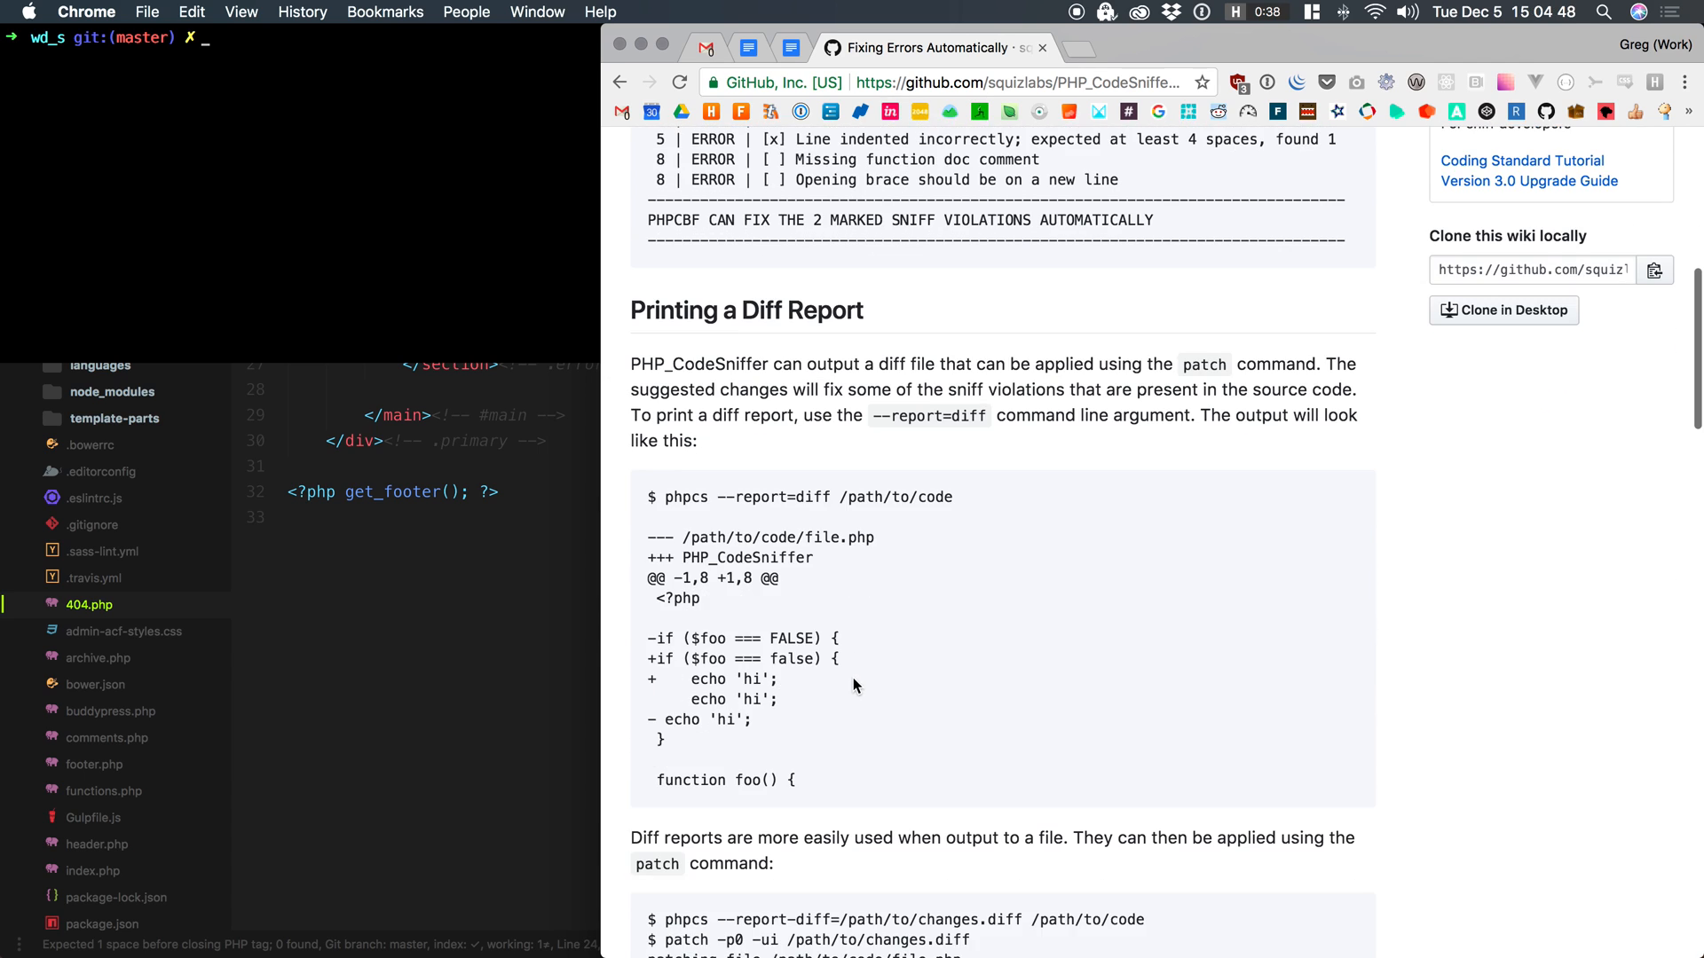
{"action": "scroll", "scroll_direction": "down", "scroll_amount": 3}
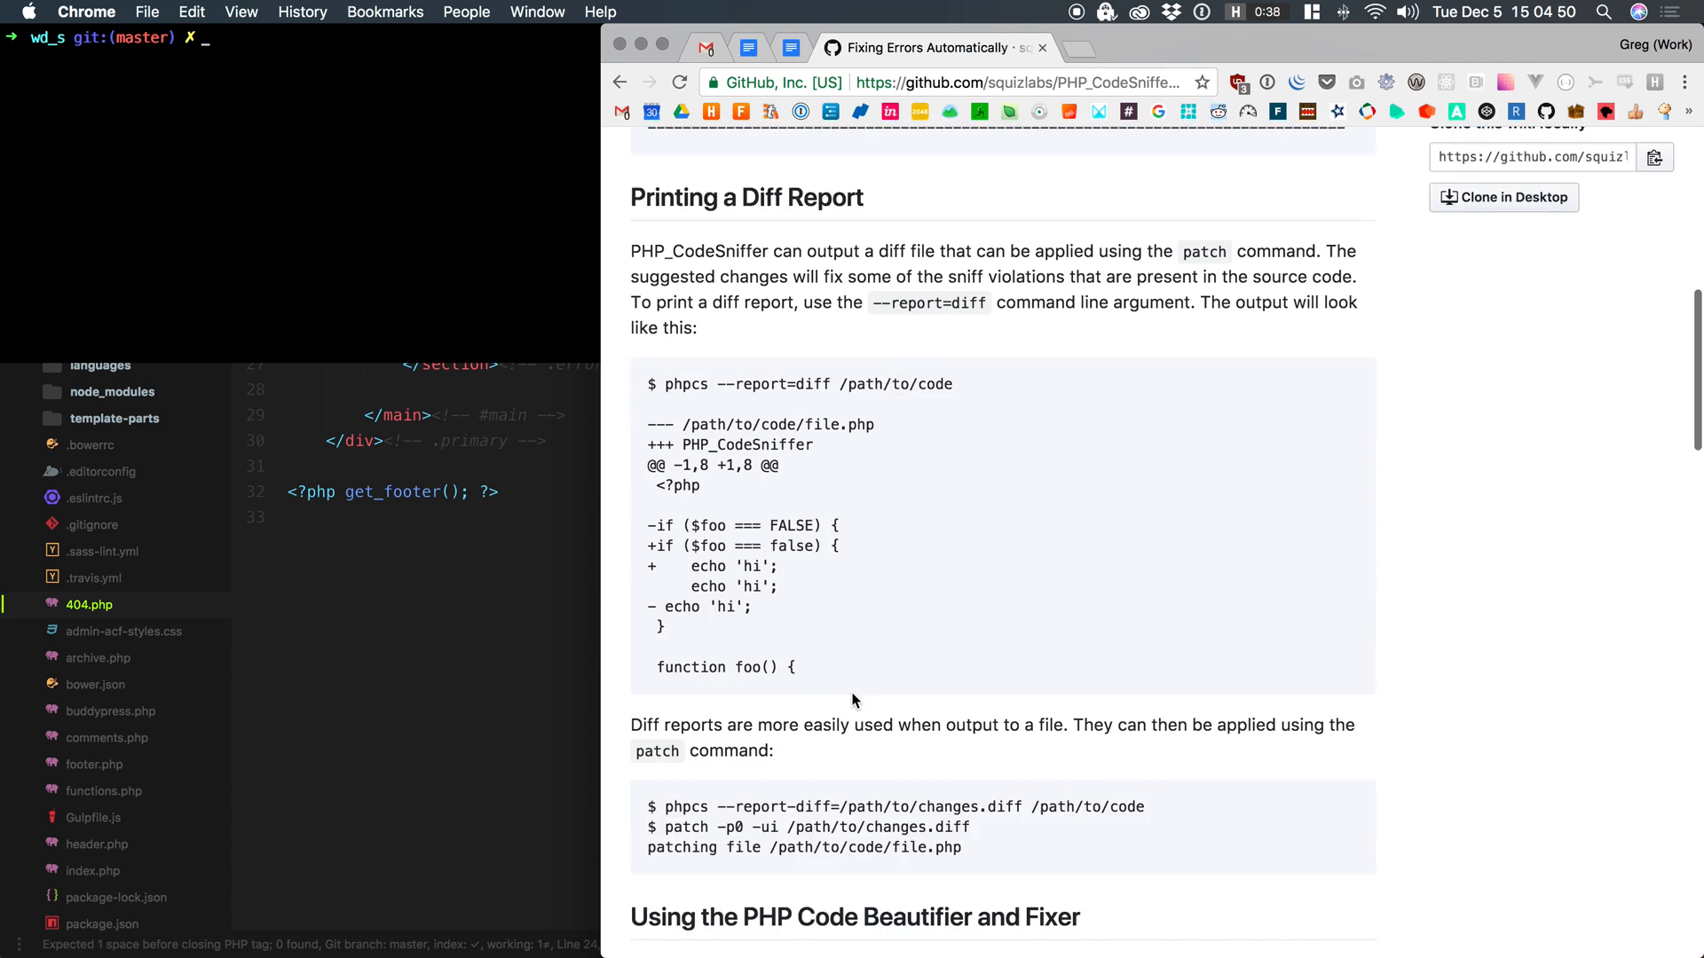
{"action": "scroll", "scroll_direction": "down", "scroll_amount": 3}
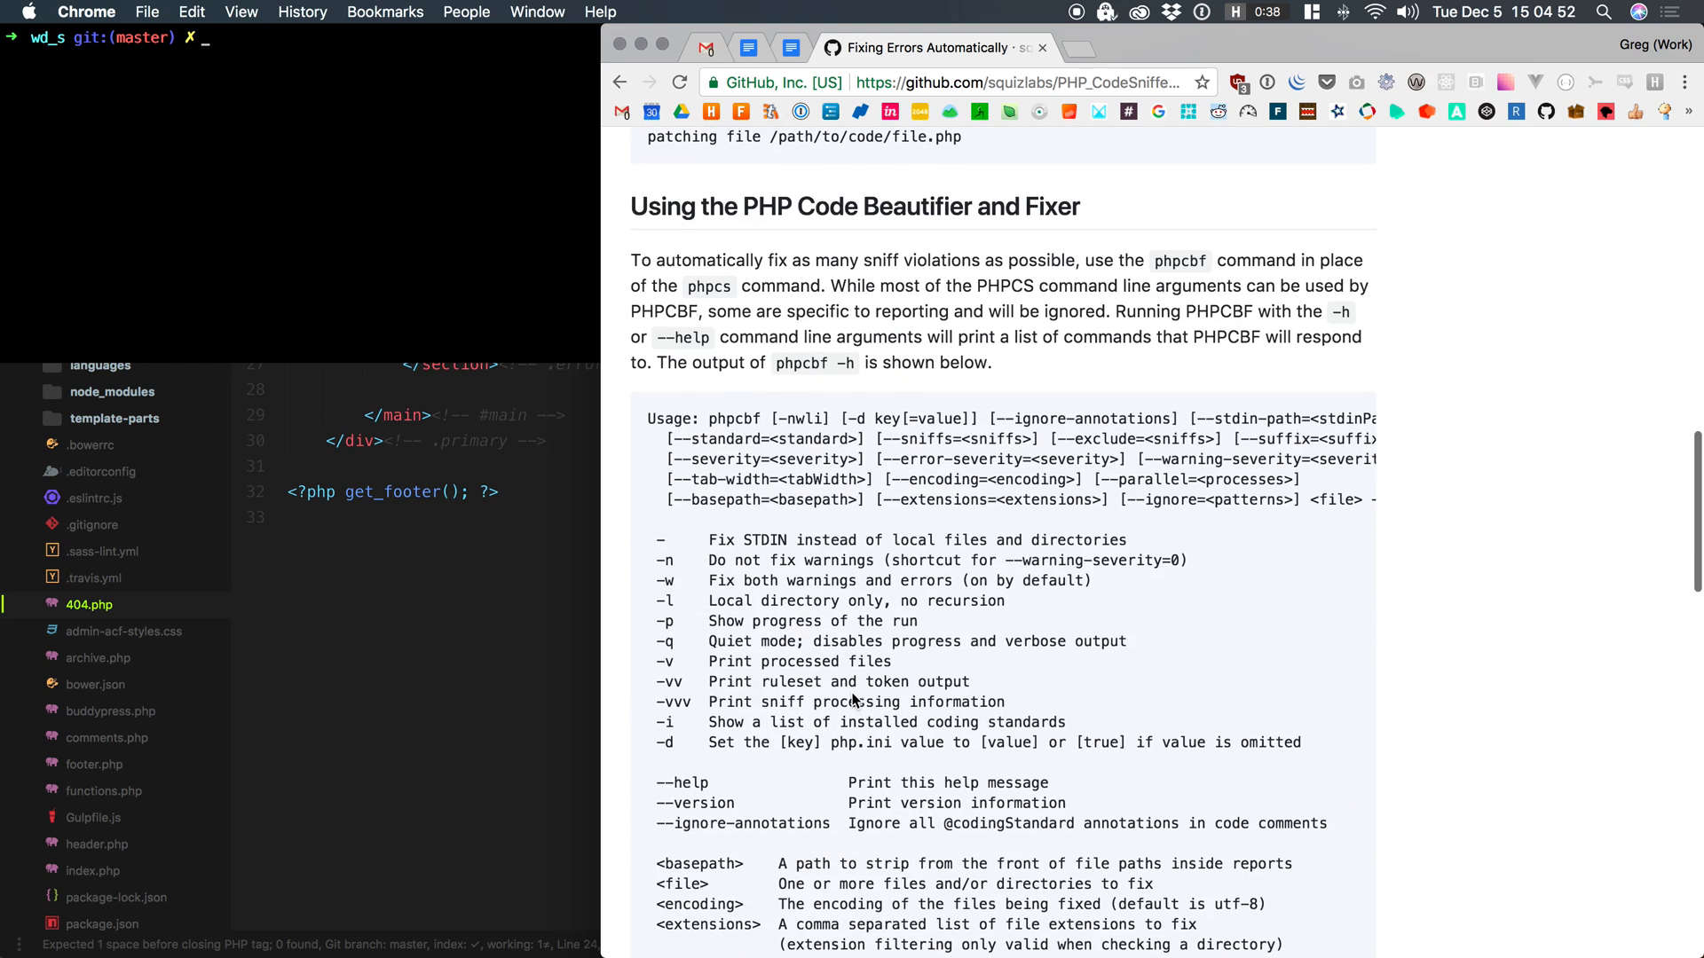
{"action": "scroll", "scroll_direction": "down", "scroll_amount": 3}
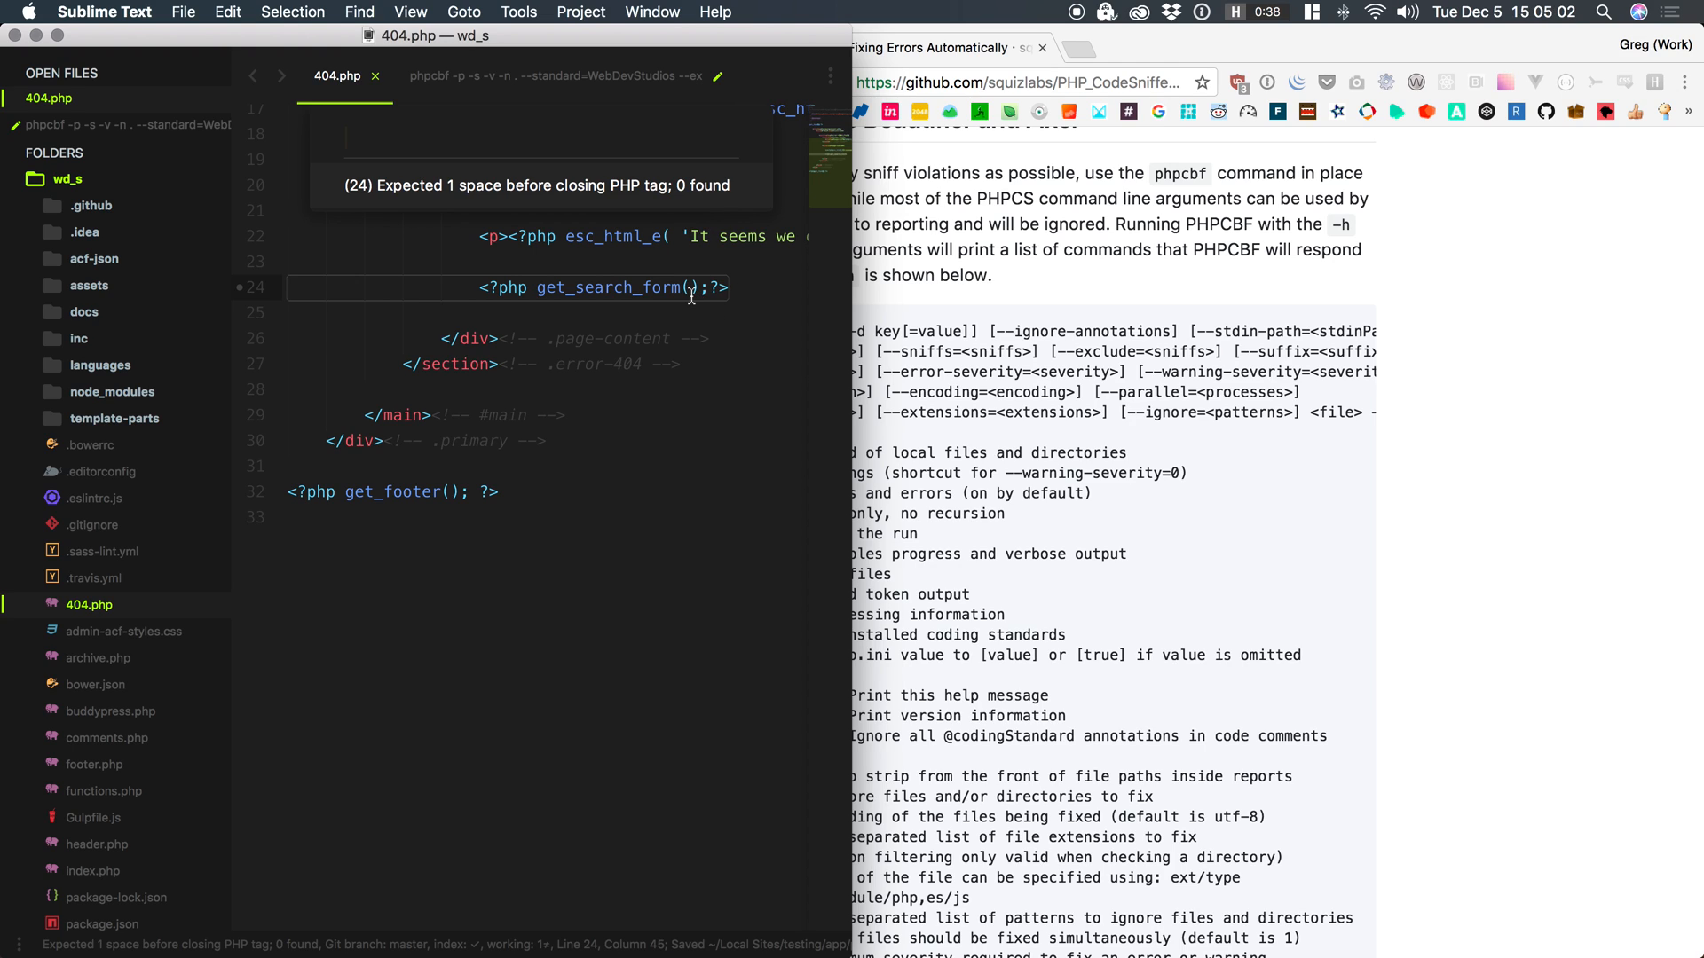
{"action": "key", "text": "cmd+tab"}
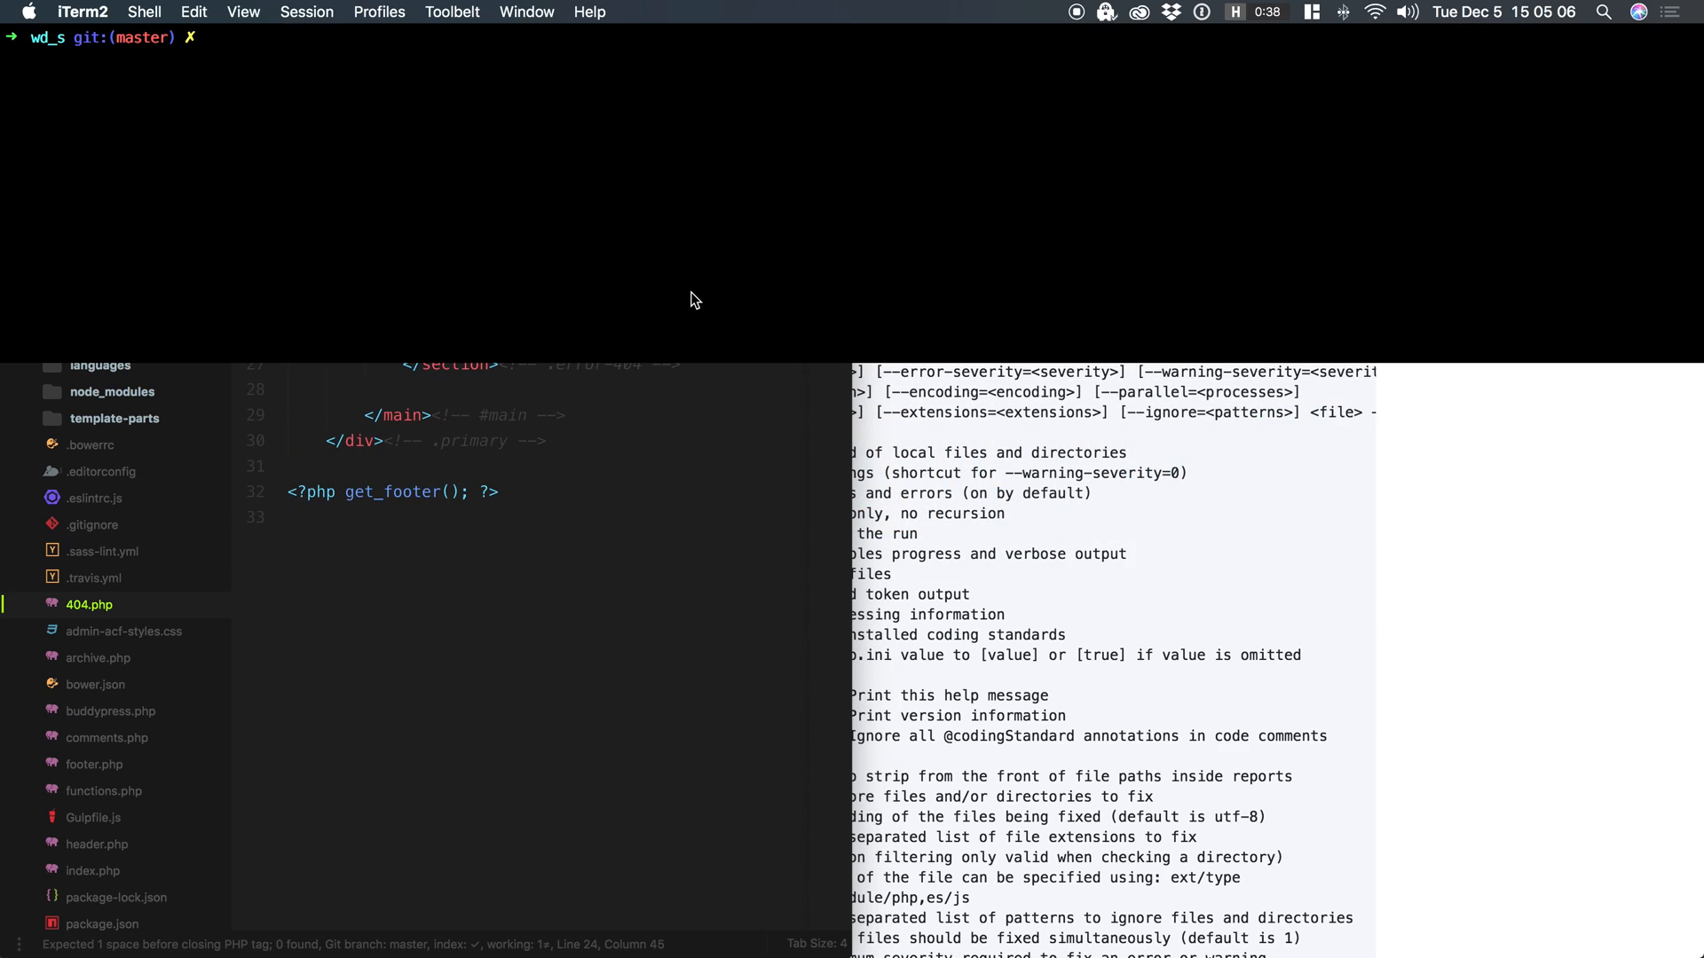
Run phpcs on 404.php, reporting one fixable missing-space error before the closing tag on line 24.
{"action": "type", "text": "phpcs 404.php"}
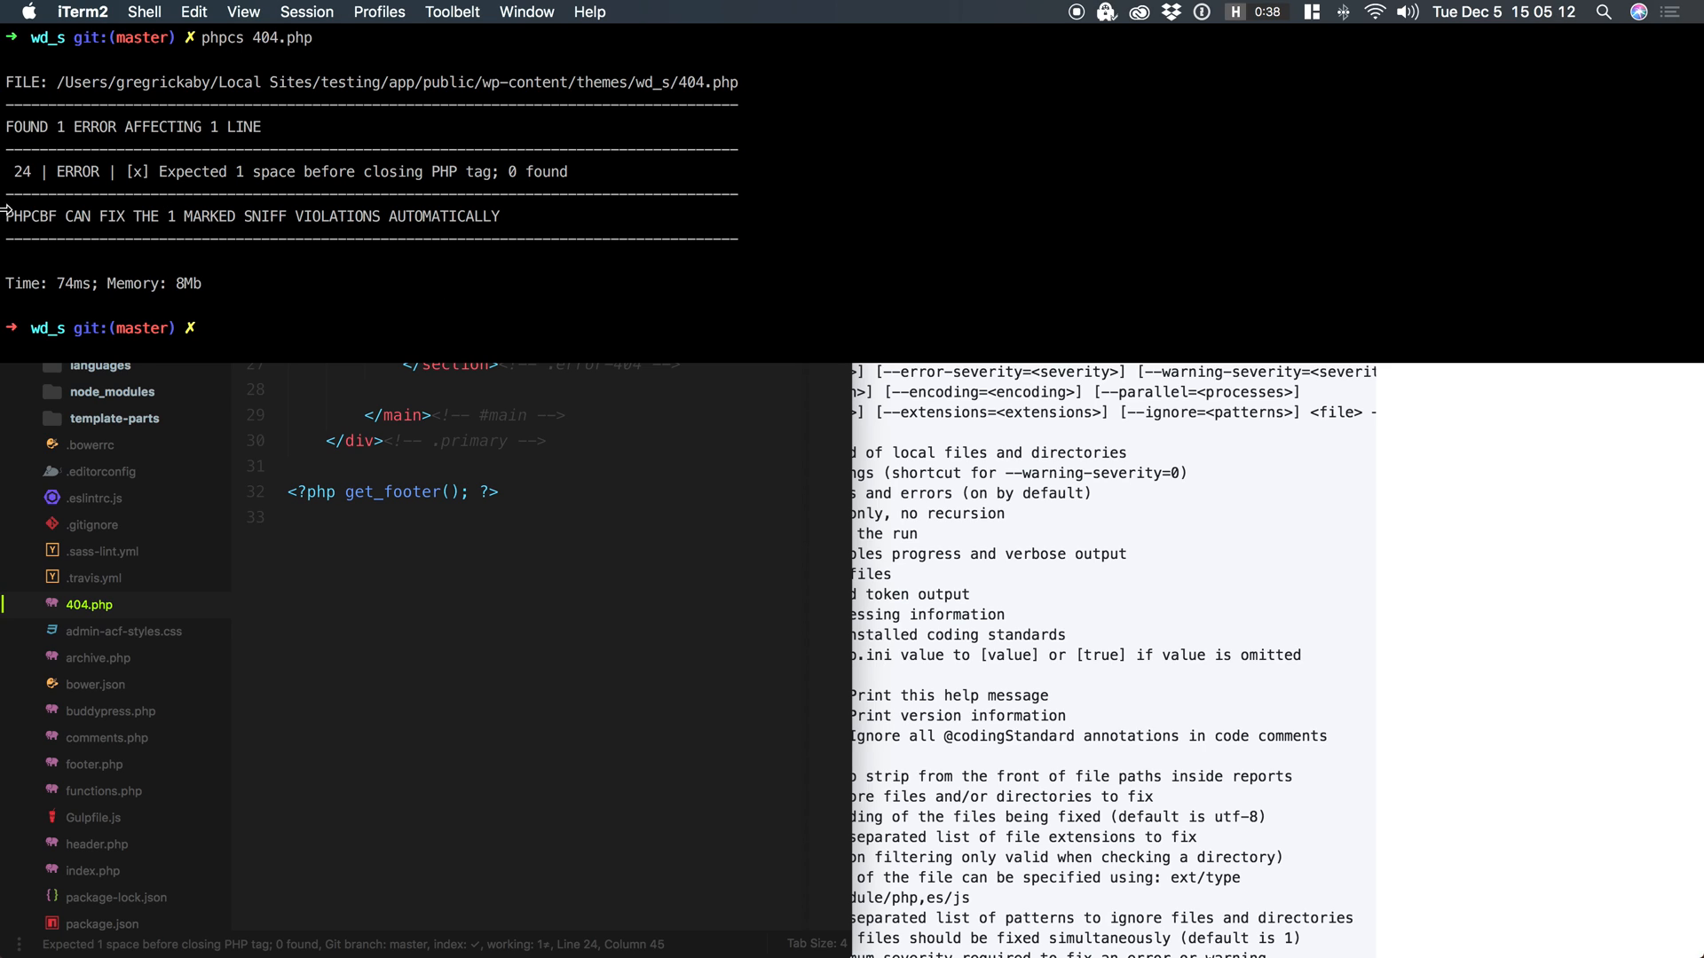
{"action": "double_click", "coordinate": [30, 216]}
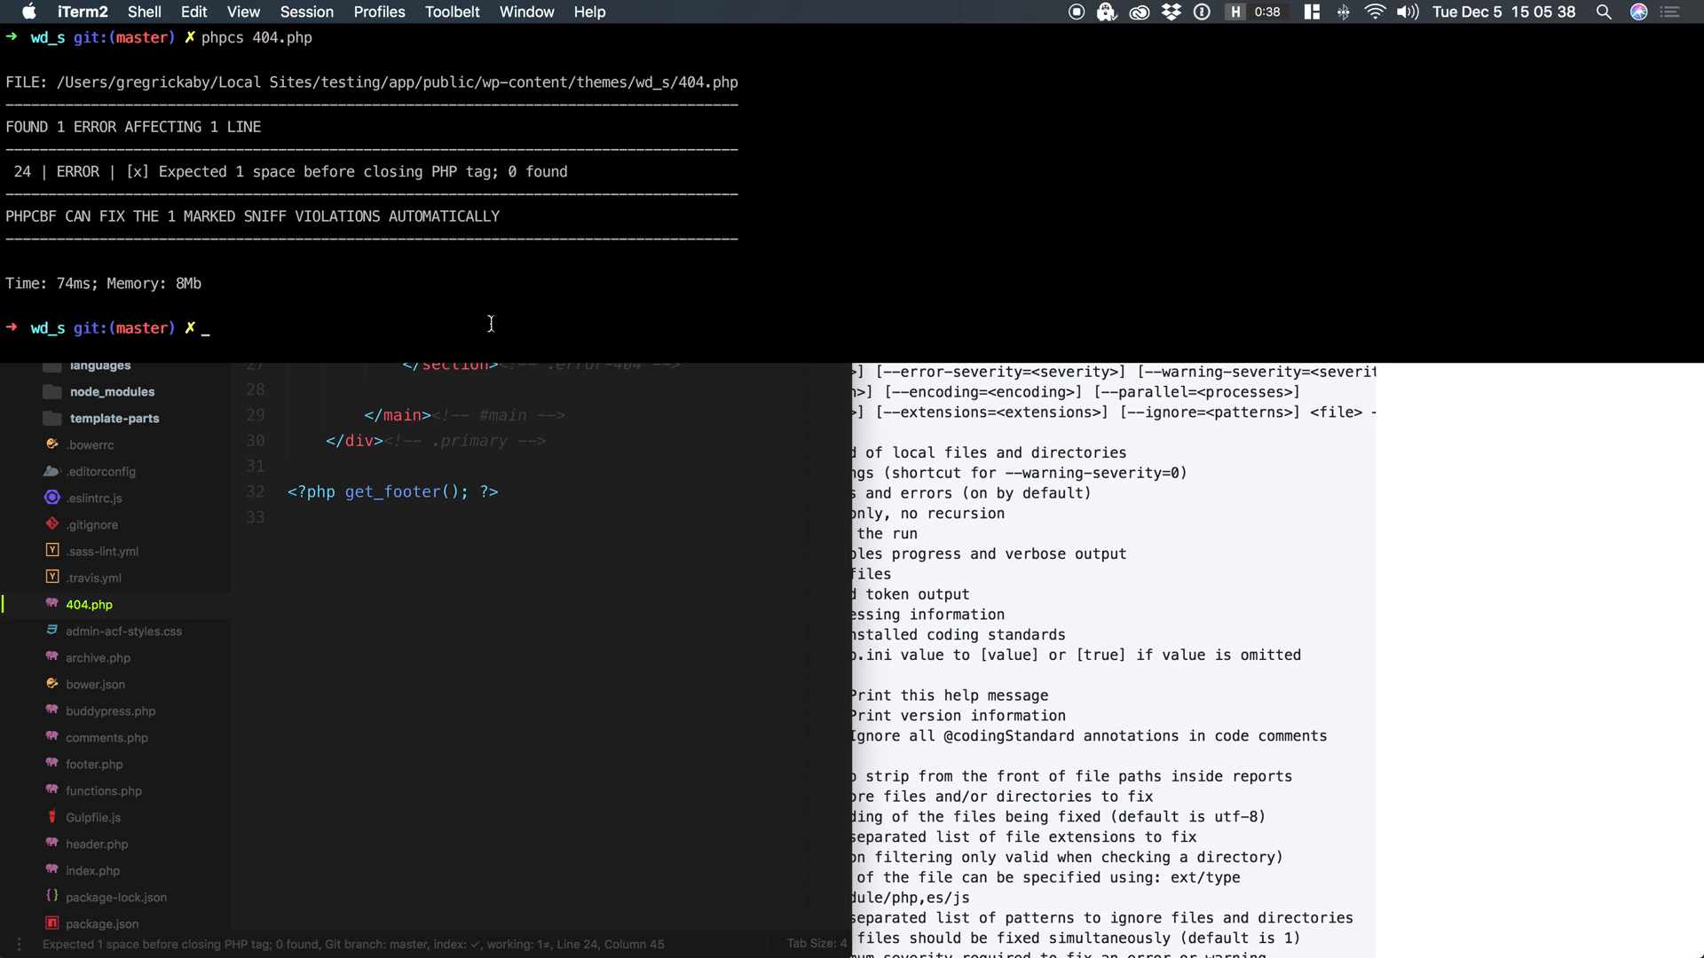
{"action": "type", "text": "phpc"}
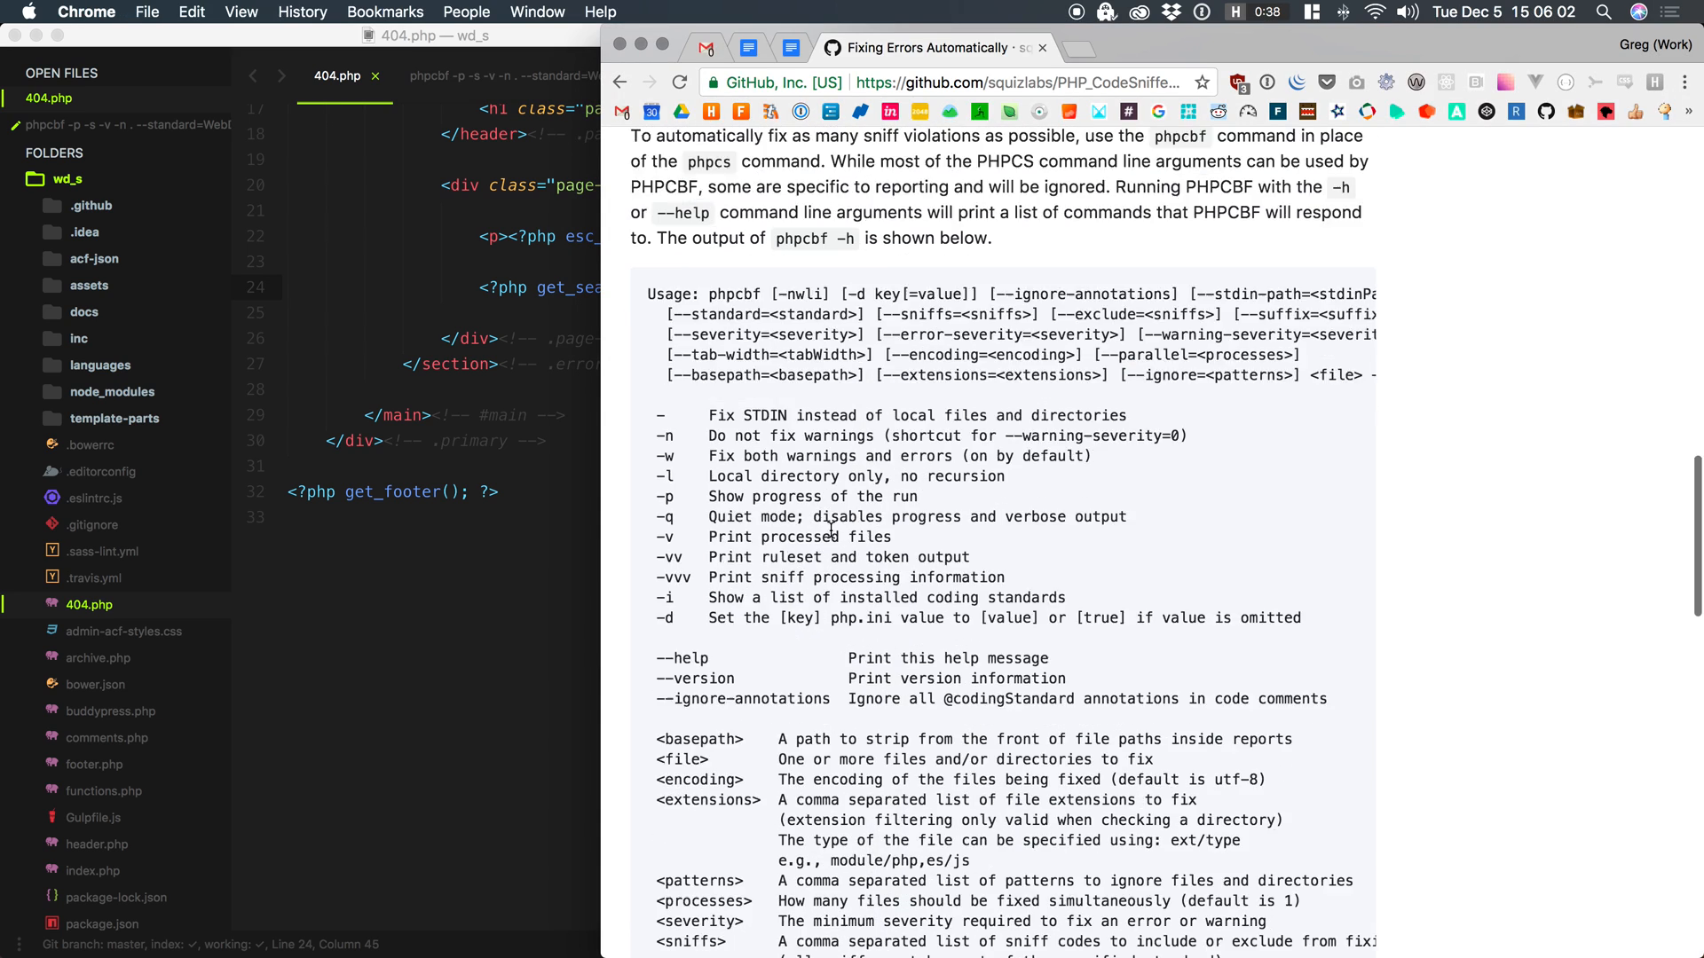
Scroll the wiki through phpcbf's option descriptions down to tab width.
{"action": "scroll", "scroll_direction": "down", "scroll_amount": 3}
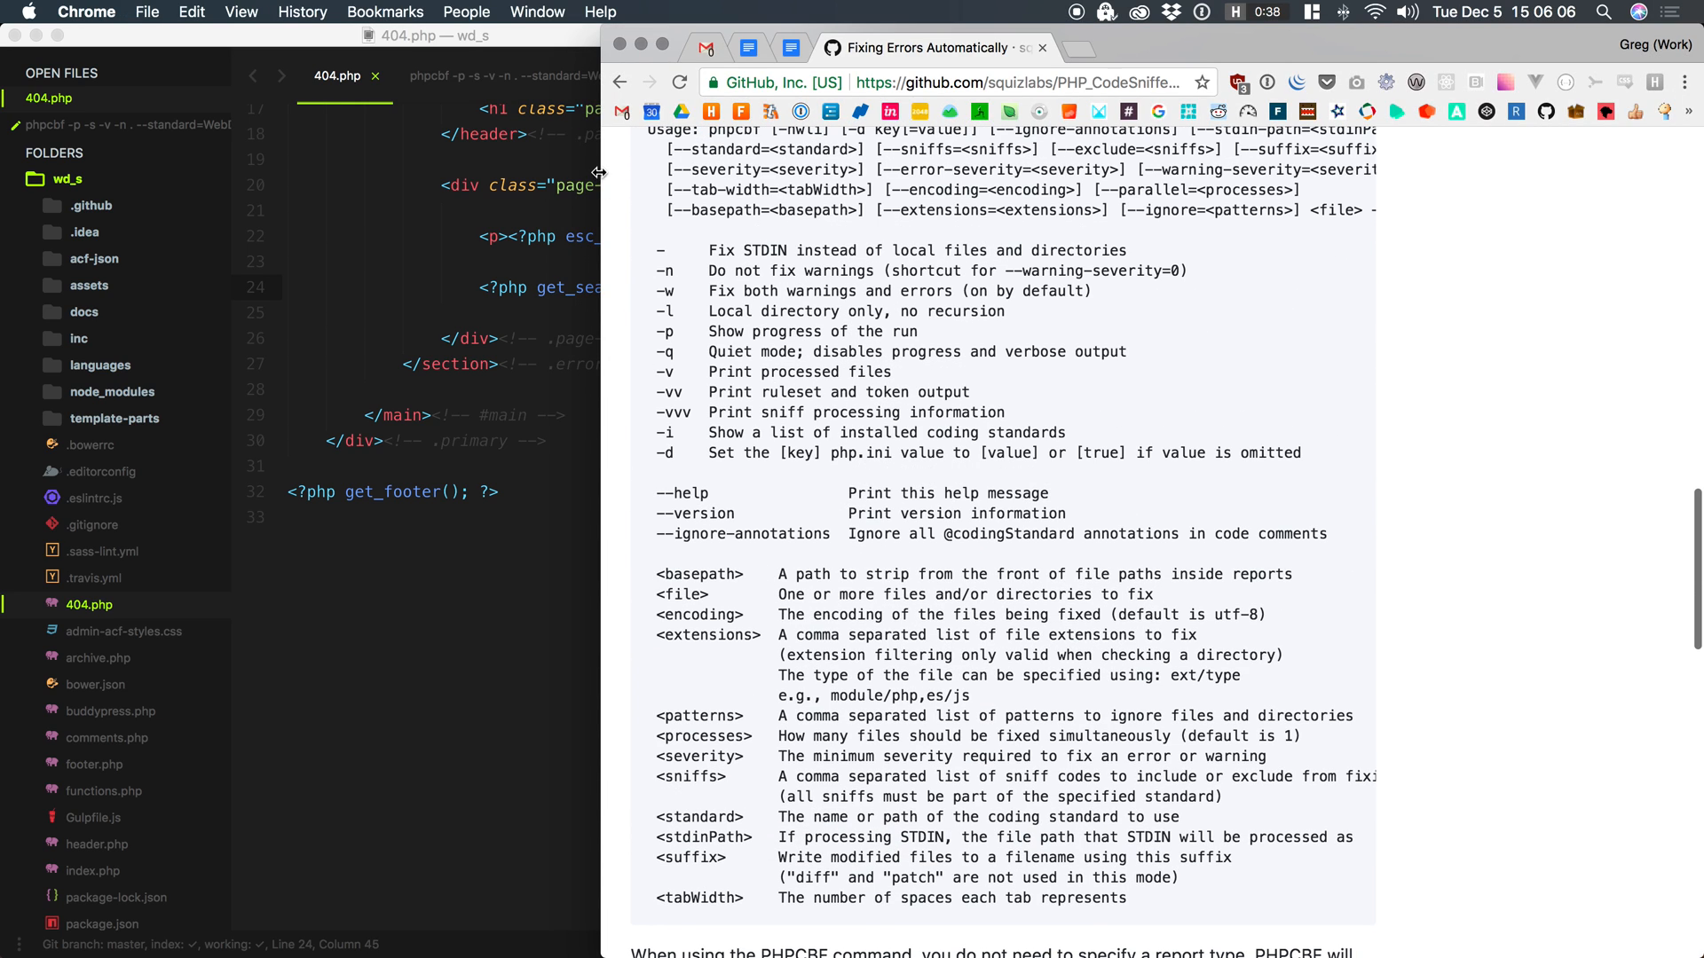
{"action": "mouse_move", "coordinate": [536, 88]}
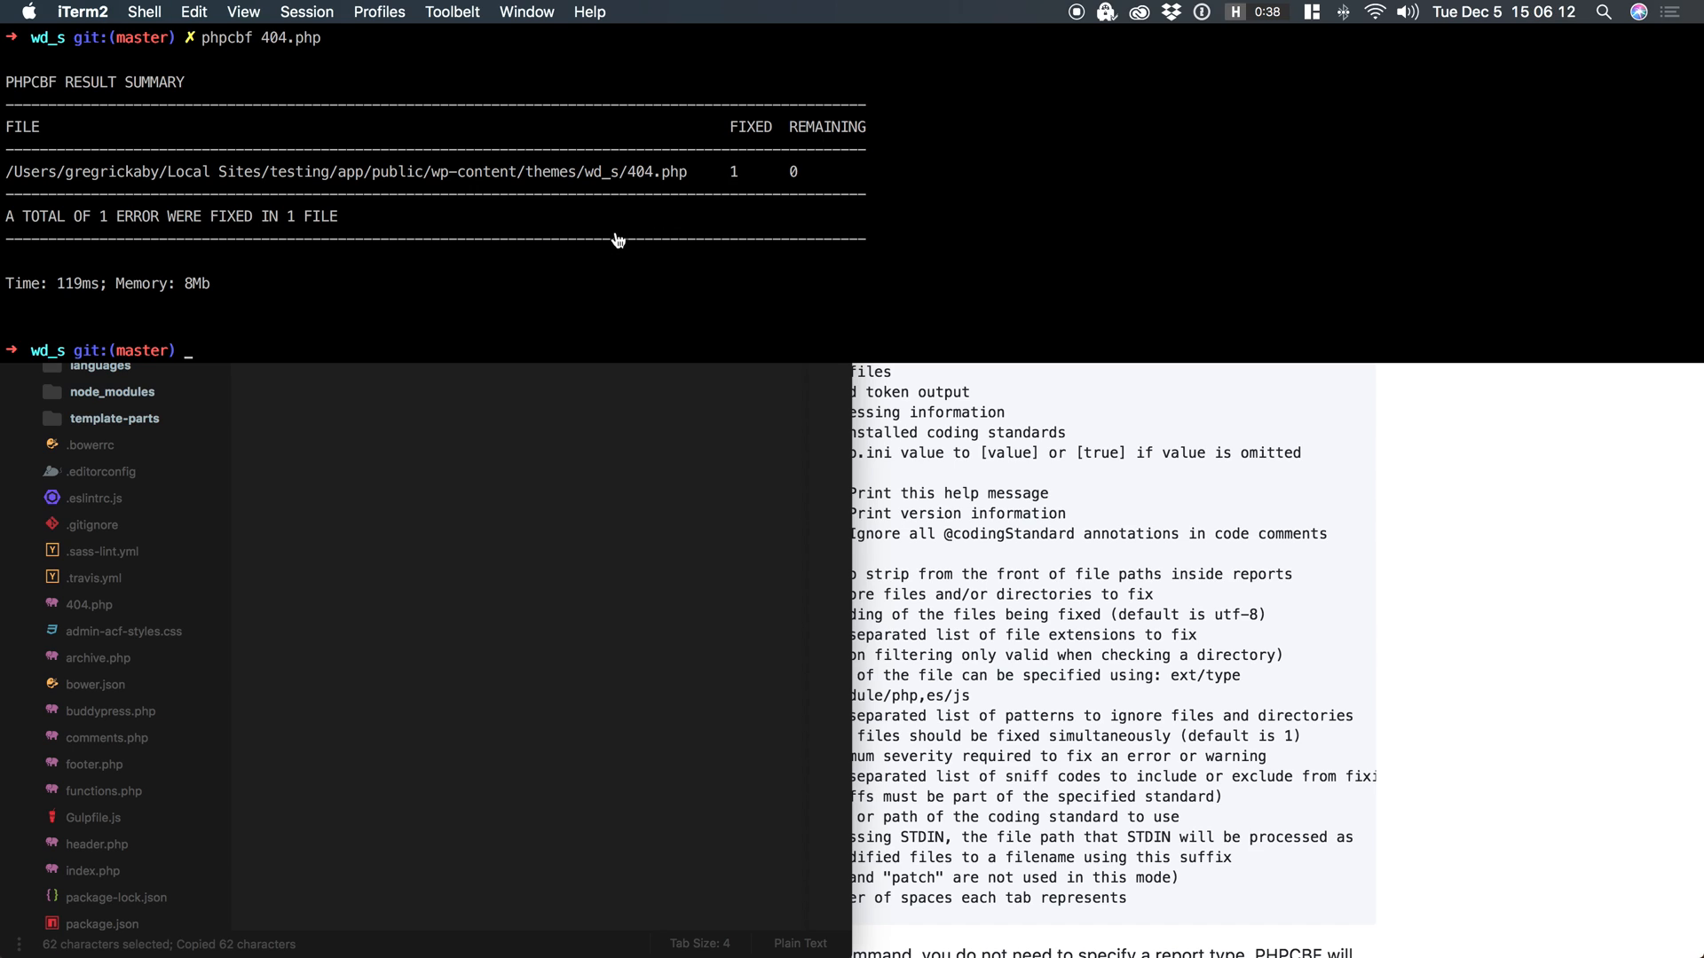
Run 'phpcbf -p -s -v -n . --standard=WebDevStudios --extensions=php' and scroll the summary.
{"action": "type", "text": "phpcbf -p -s -v -n . --standard=WebDevStudios --extensions=php"}
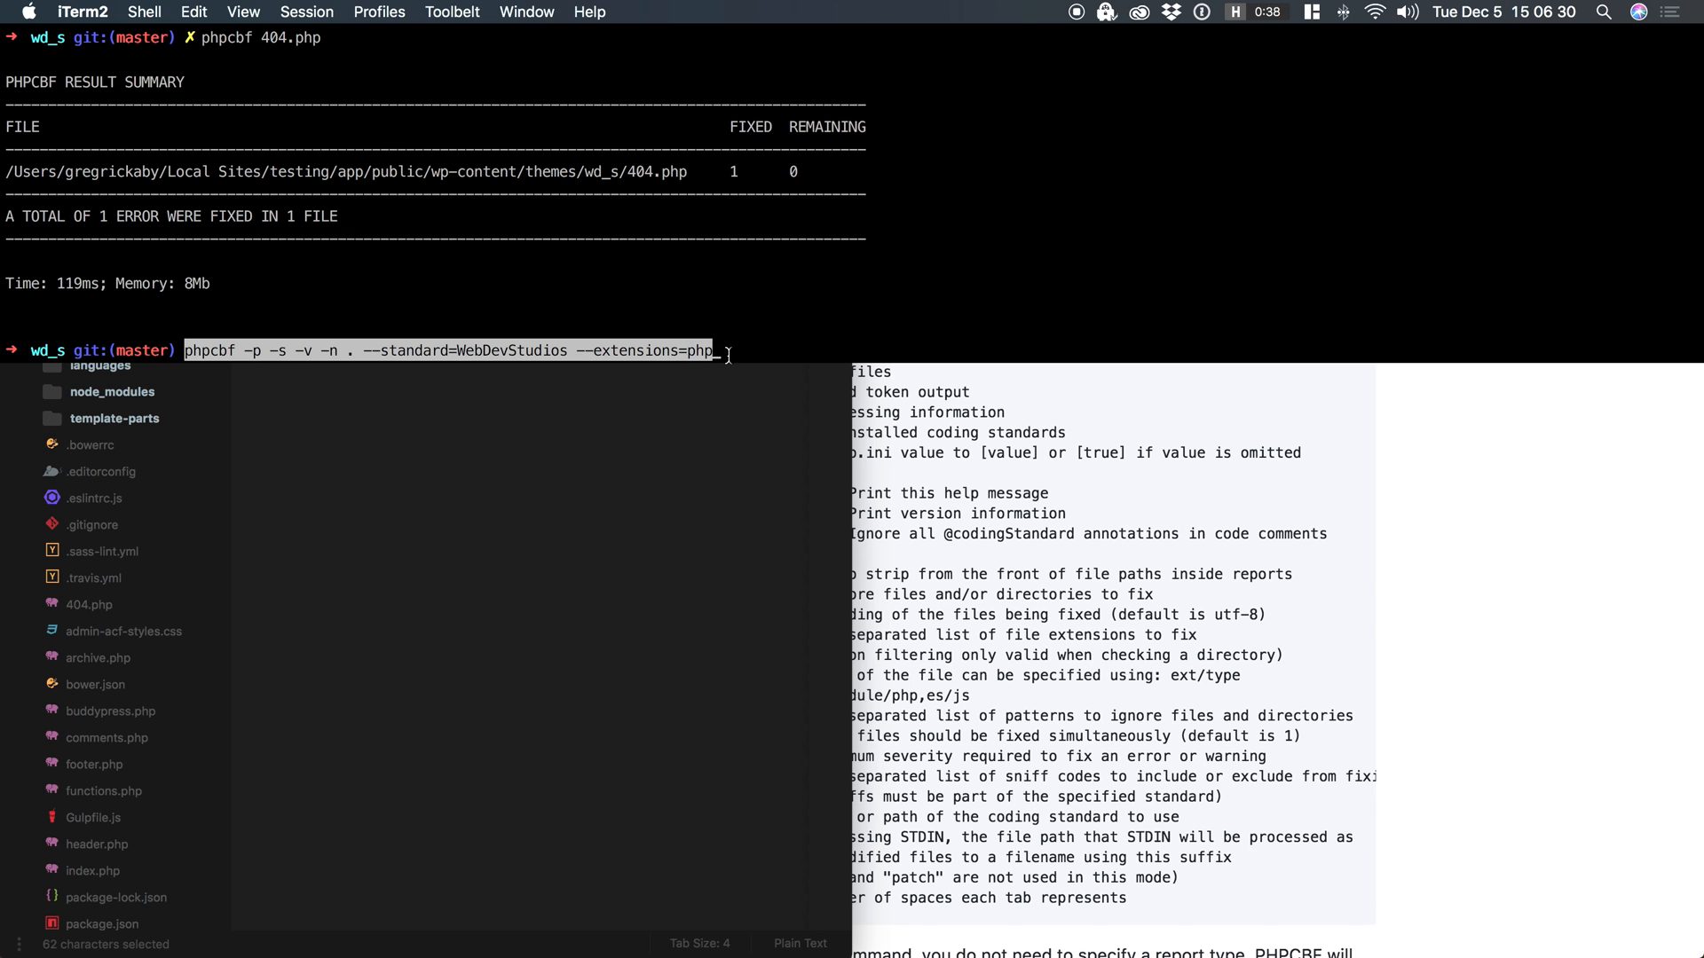
{"action": "key", "text": "Return"}
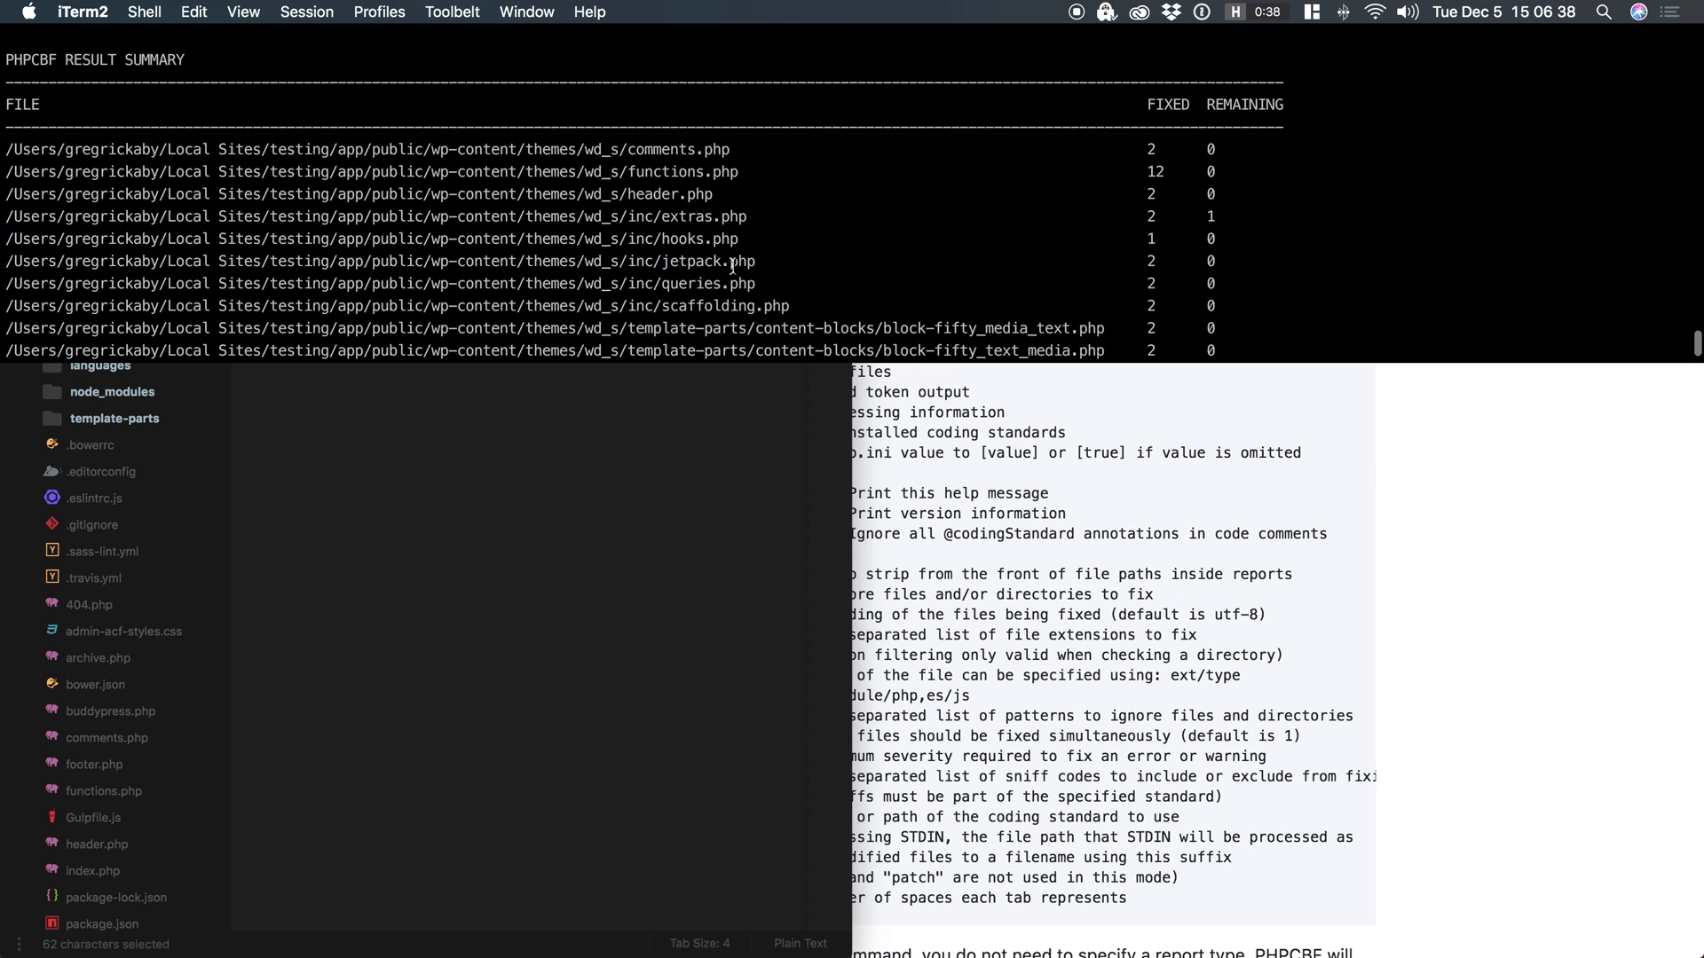
{"action": "scroll", "scroll_direction": "down", "scroll_amount": 3}
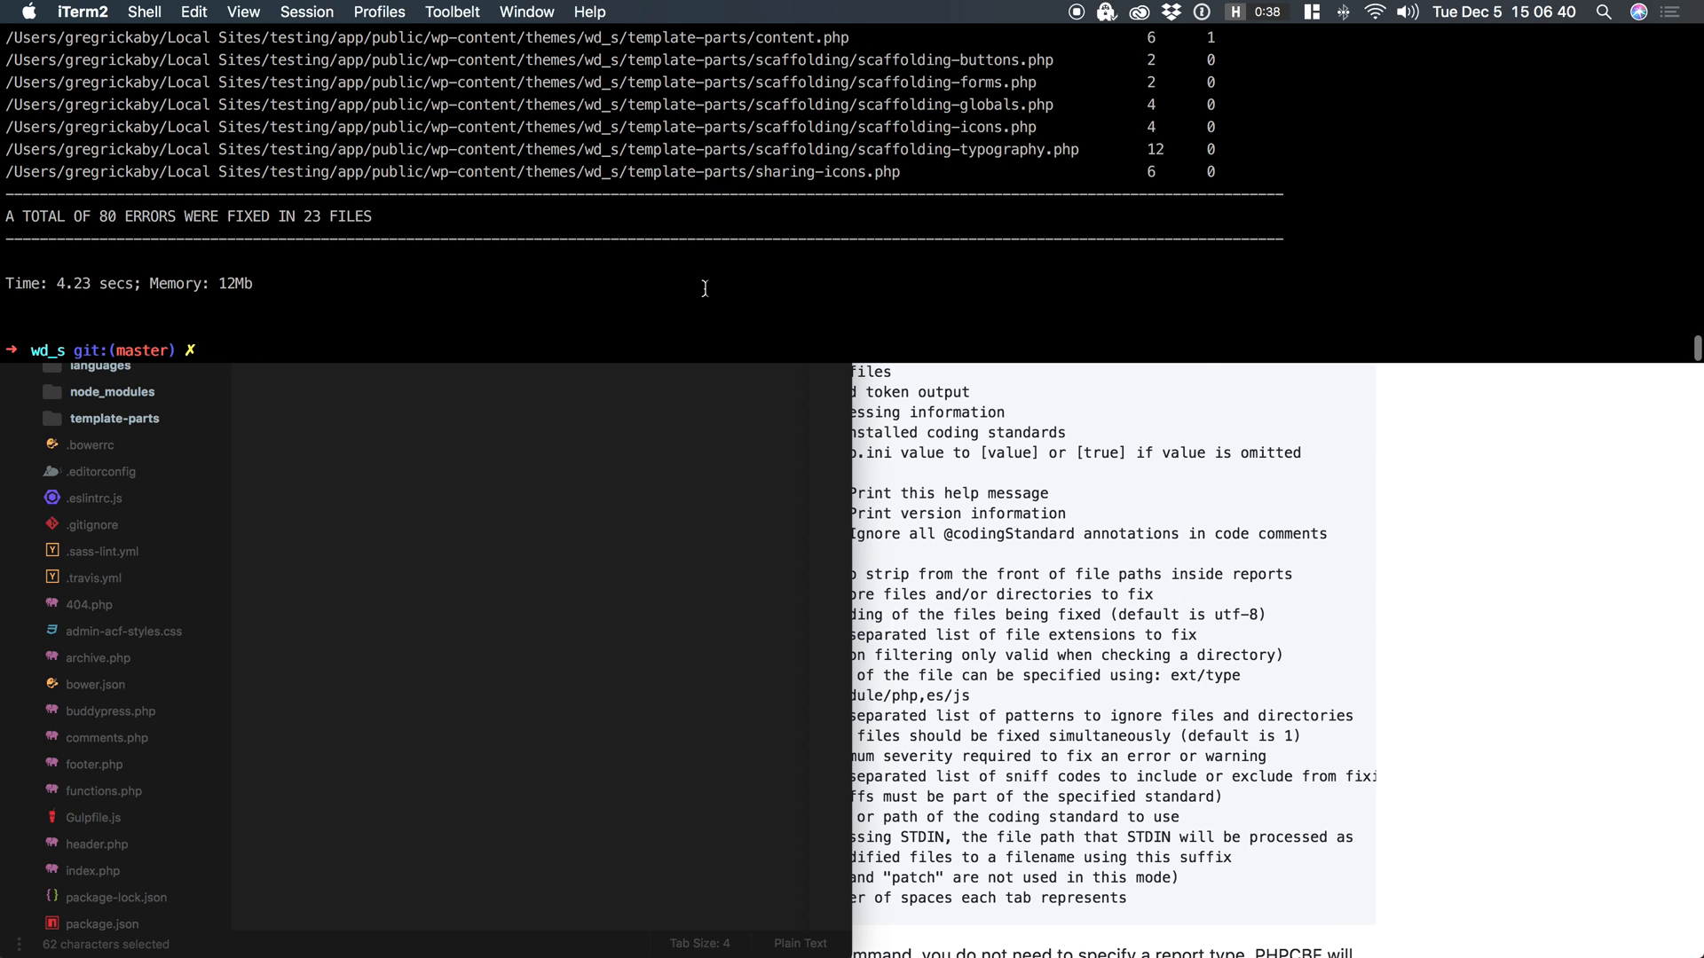